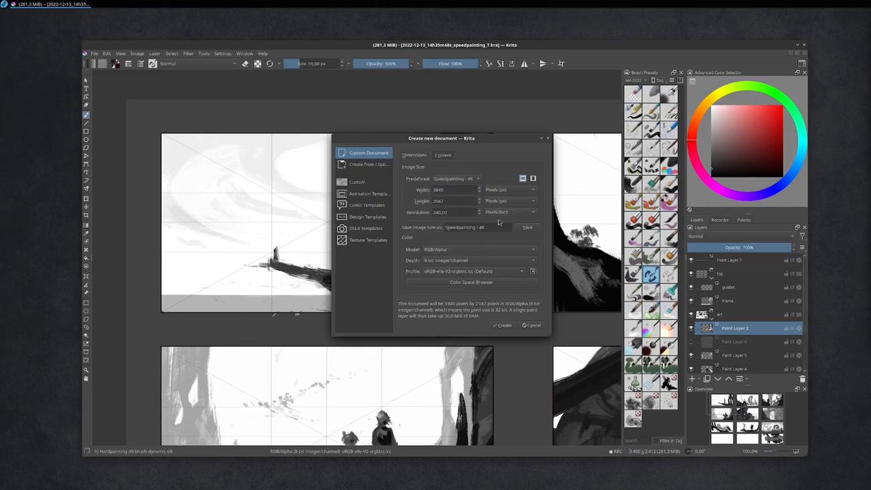
- Create a new blank document for the cliff landscape
left_click(502, 324)
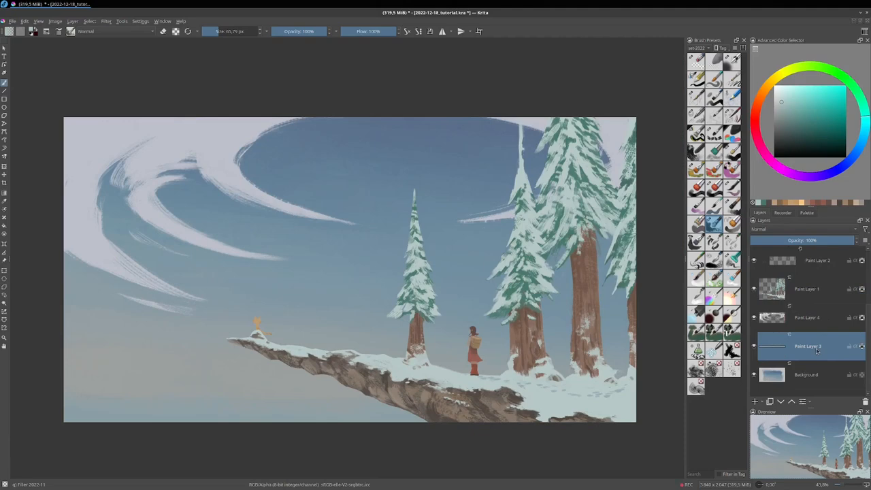
- Bring up the quick colour and brush palette while painting the clouds
right_click(810, 346)
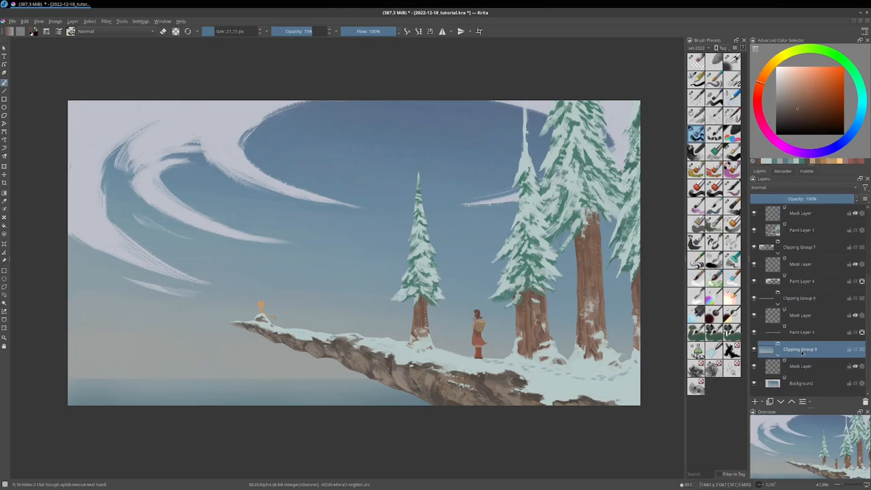
- Wrap the selected layers in a clipping group with its own mask layer
key("ctrl+shift+g")
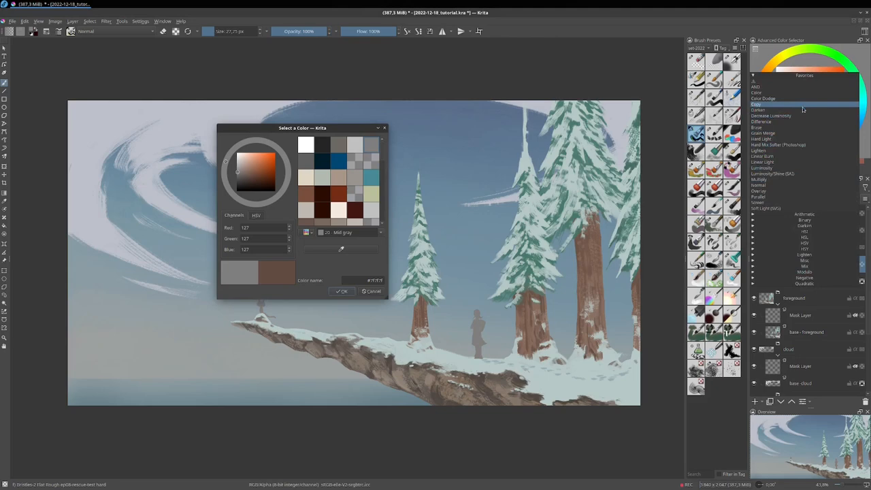
- Give the grey shading layer a different blending mode from the Layers docker
left_click(761, 139)
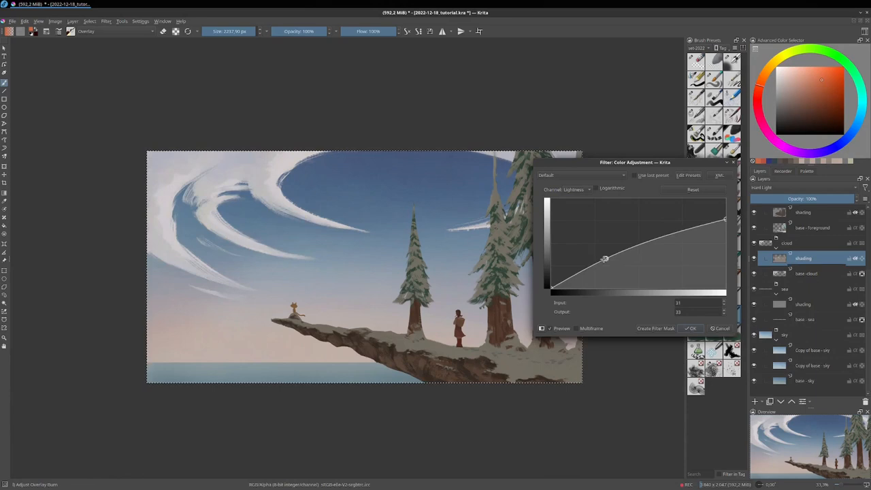
- Commit the raised tone curve so the cliff scene turns lighter and warmer
left_click(692, 329)
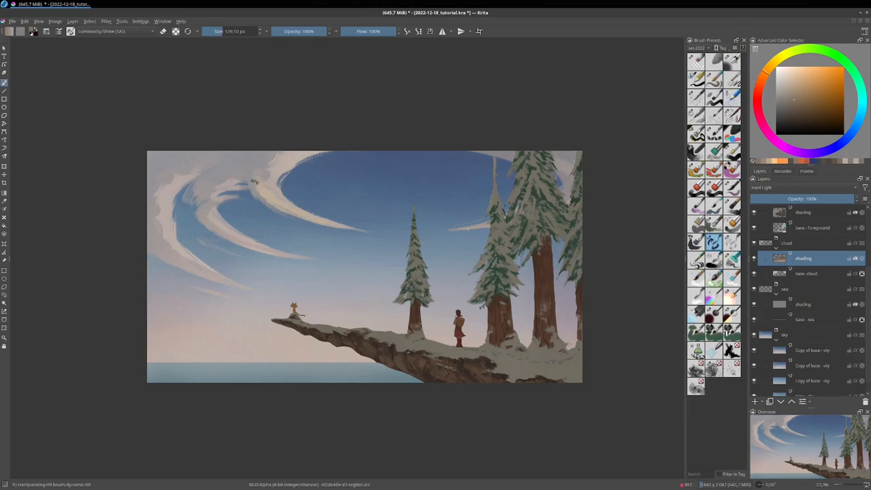
left_click_drag(256, 180, 175, 198)
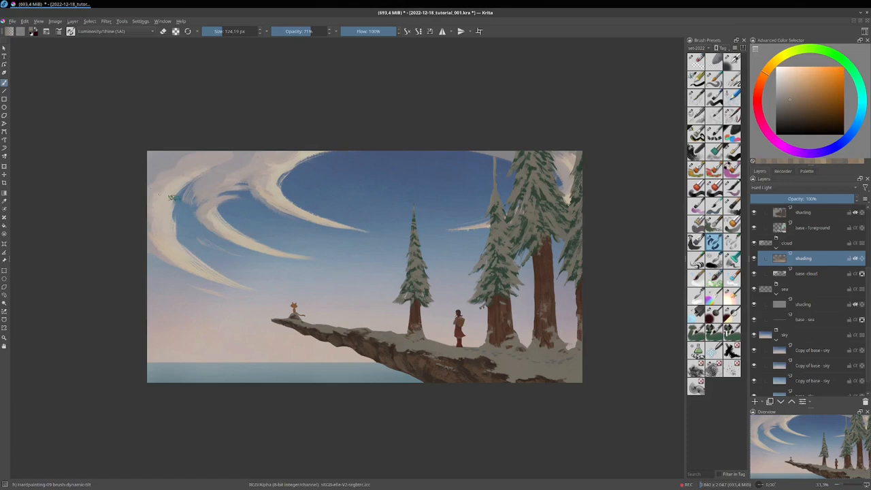
right_click(403, 256)
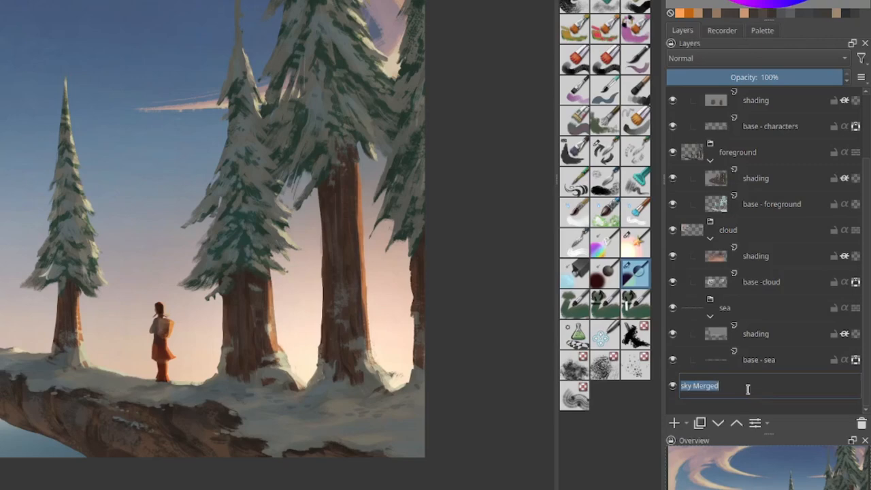
- Move to the cloud layer to tint it with warm evening pinks
scroll("up", 3)
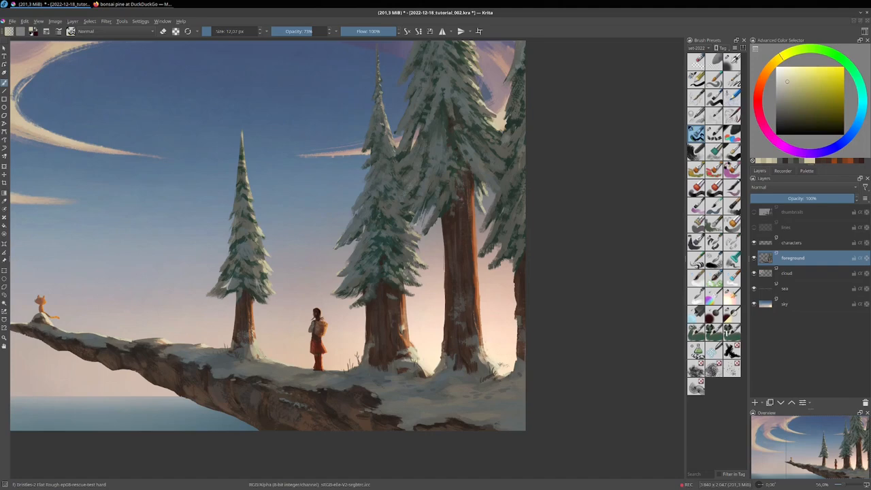
left_click(787, 272)
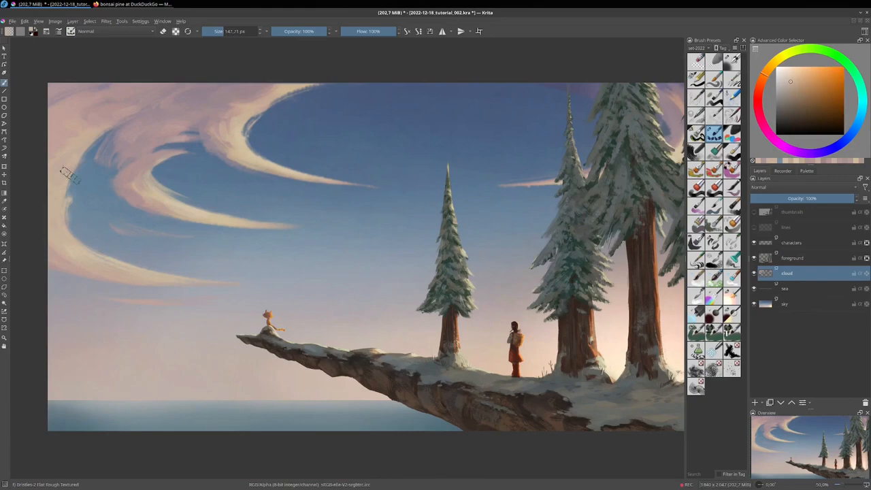